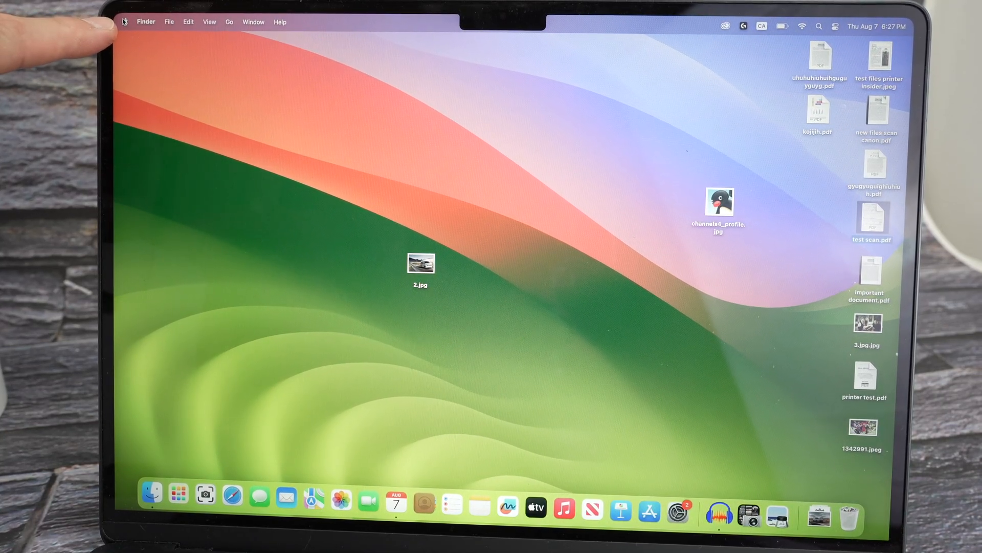
# Open System Settings from the Apple menu and scroll the sidebar toward Printers & Scanners.
pyautogui.click(124, 21)
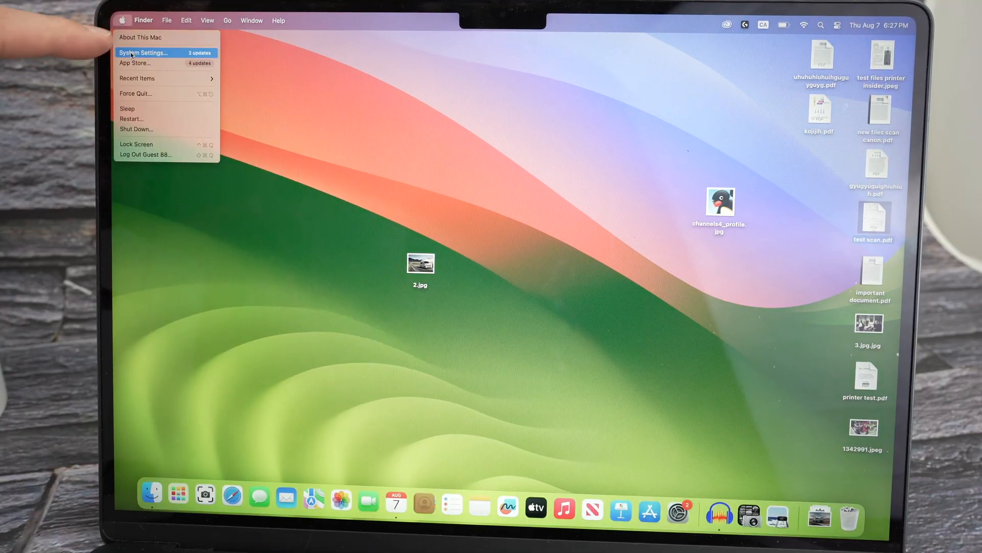
pyautogui.click(145, 53)
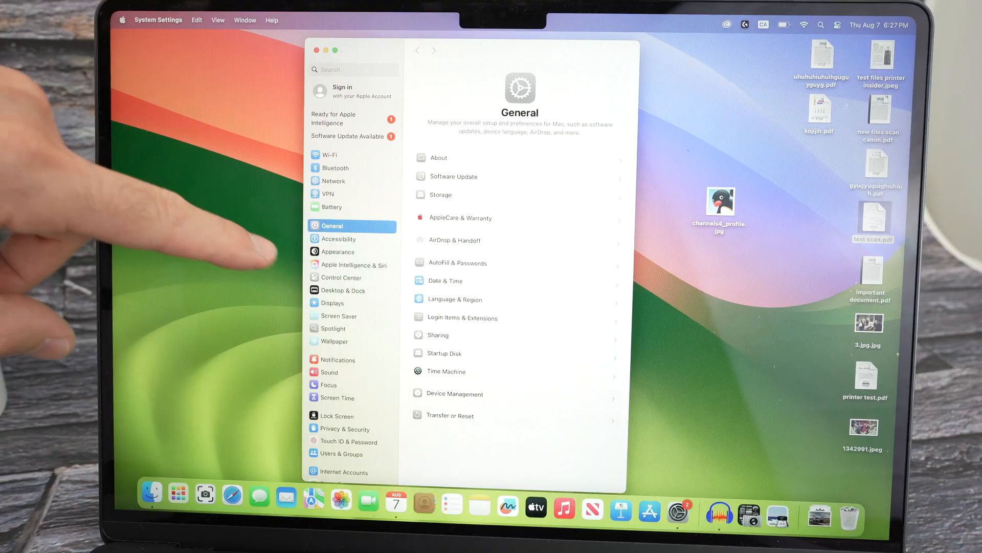
pyautogui.scroll(-3)
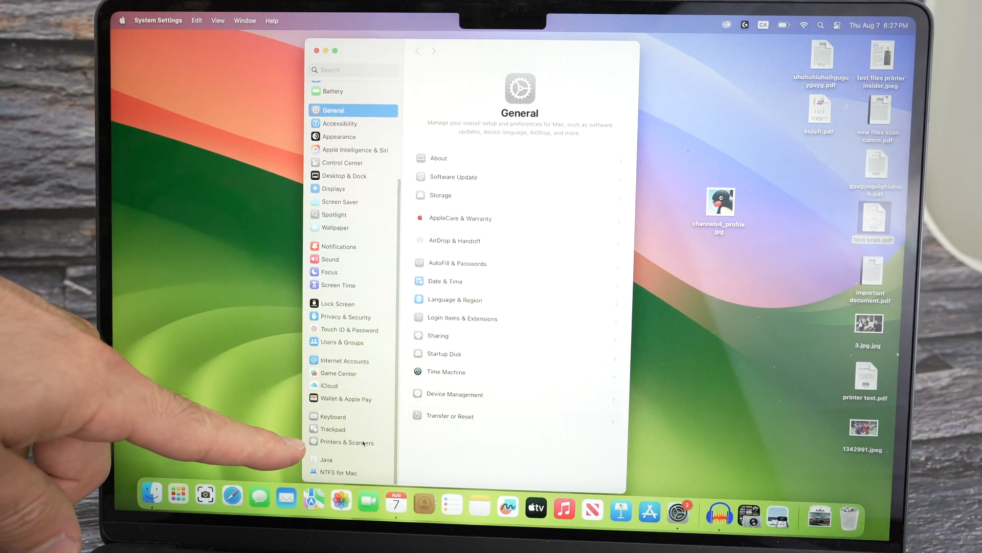
# Go to Printers & Scanners and open the Add Printer, Scanner, or Fax window.
pyautogui.click(344, 442)
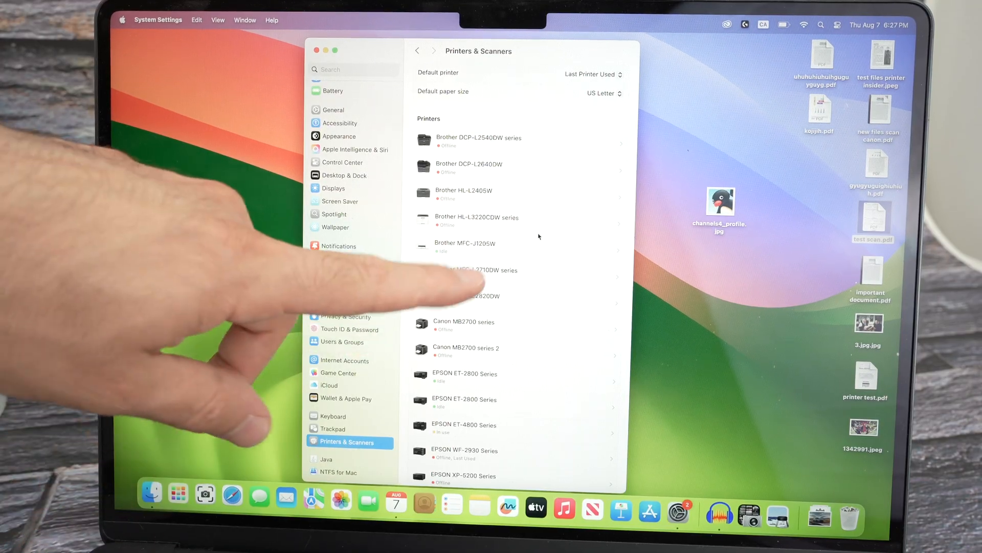
pyautogui.scroll(-3)
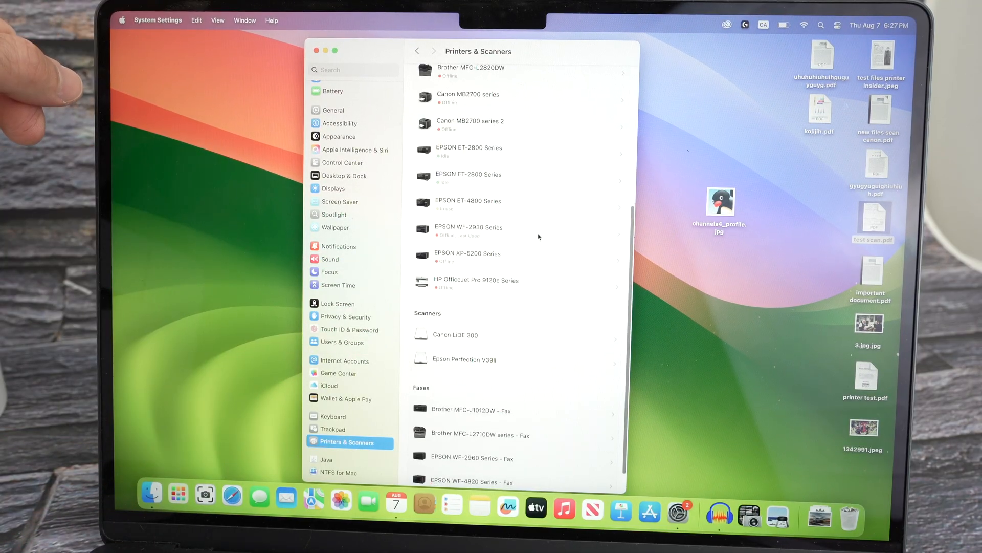
pyautogui.scroll(-3)
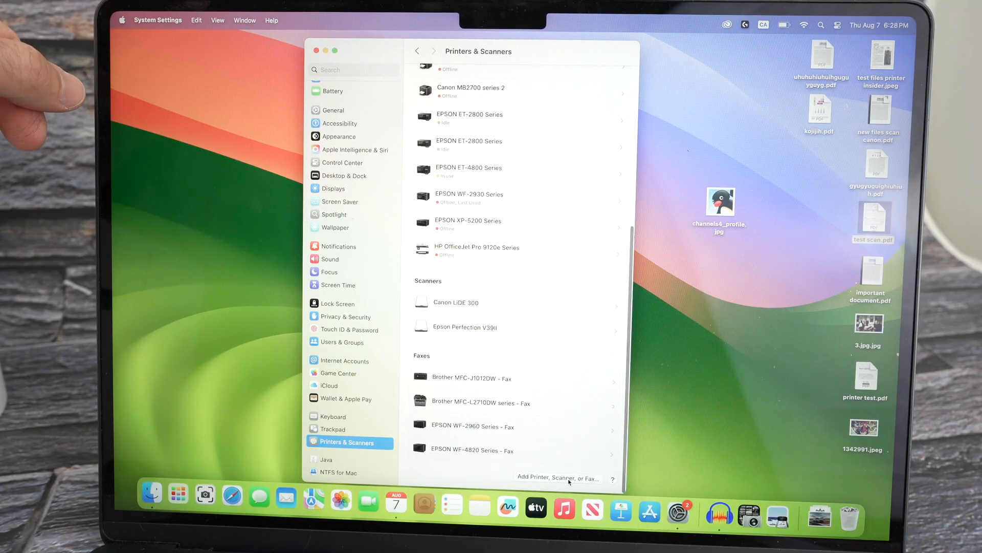
pyautogui.click(556, 477)
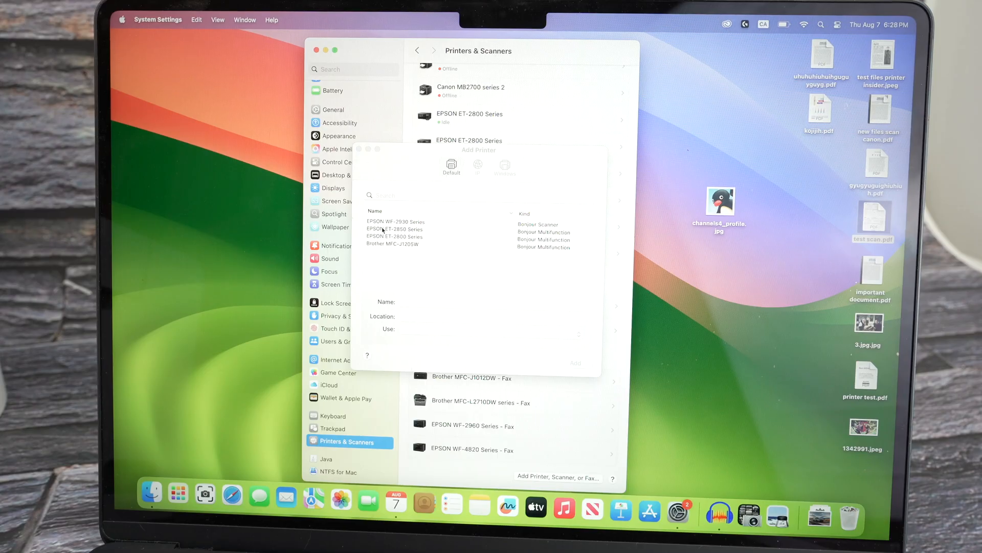
# Select EPSON ET-2850 Series in the Add Printer list and add it.
pyautogui.click(394, 236)
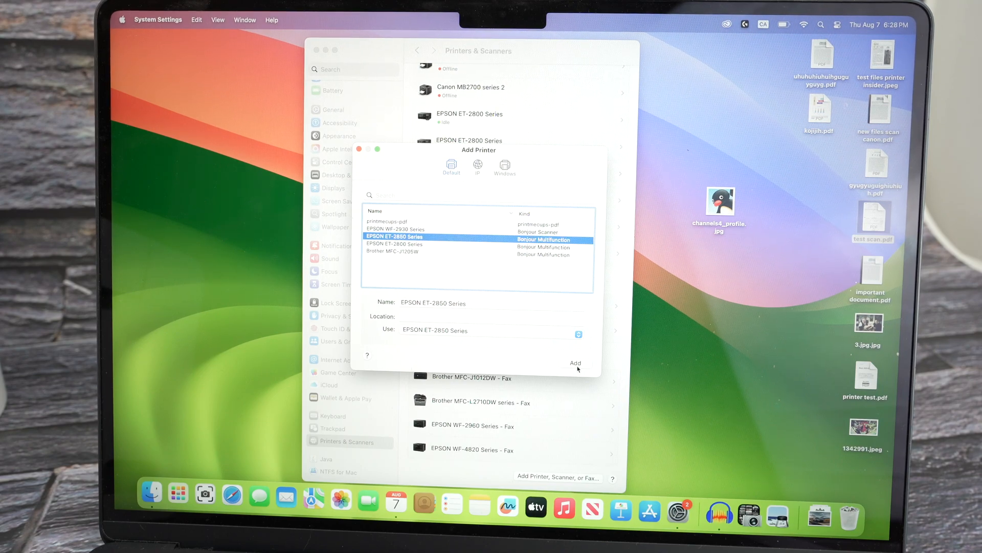
pyautogui.click(574, 362)
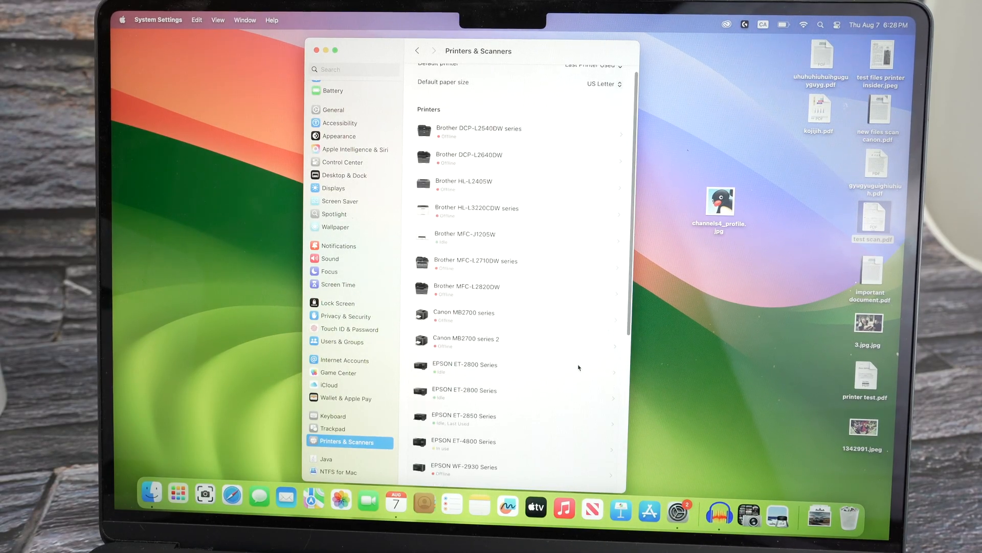
pyautogui.scroll(-3)
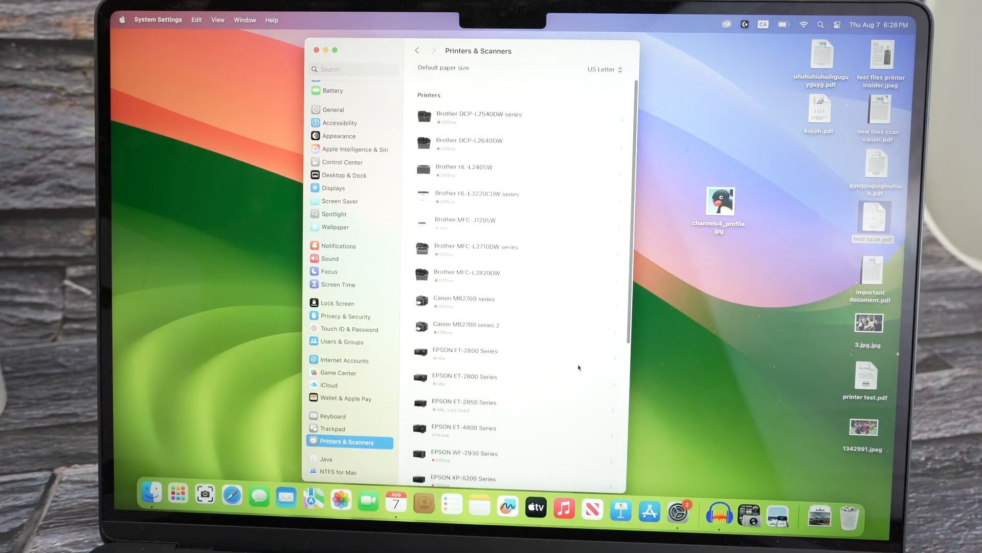
pyautogui.scroll(-3)
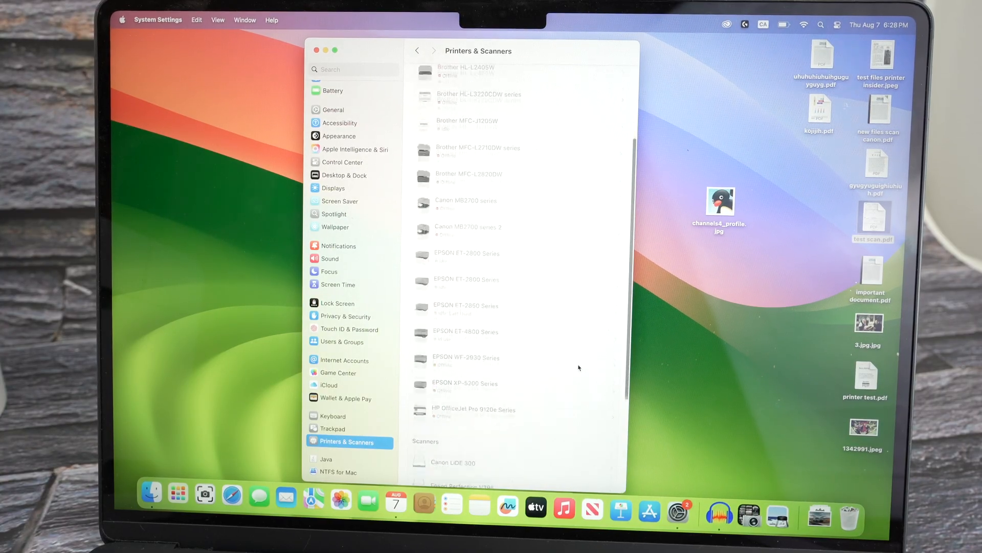
pyautogui.scroll(-3)
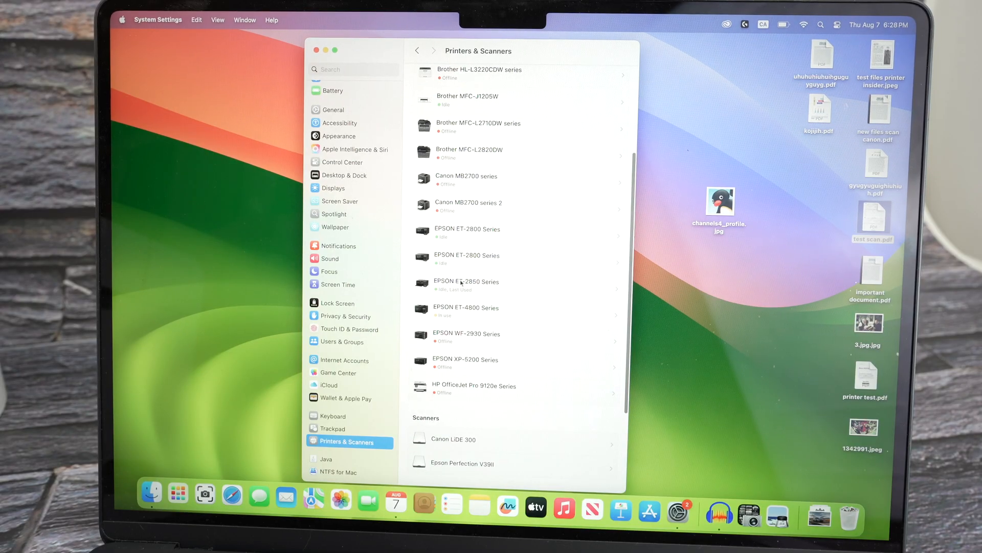
pyautogui.moveTo(461, 287)
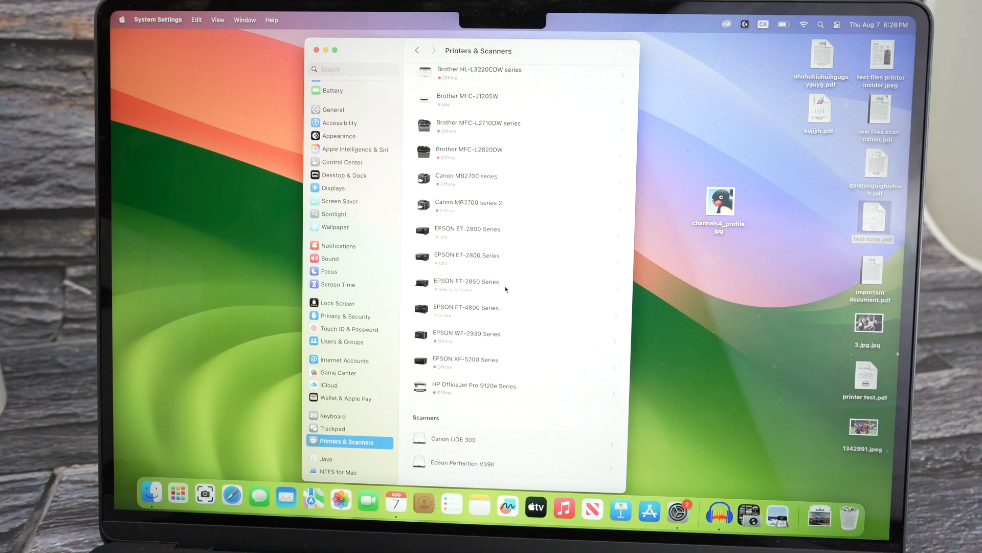
pyautogui.moveTo(648, 270)
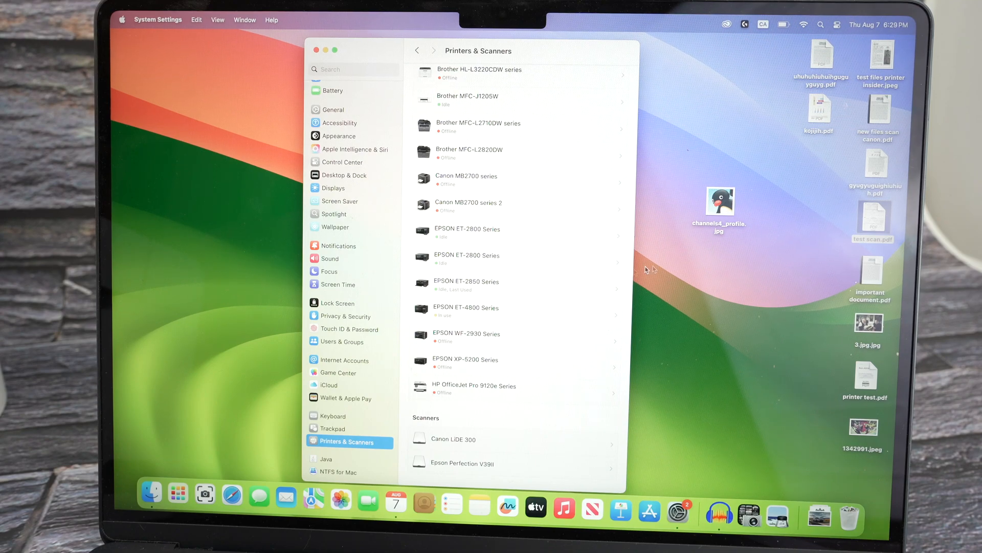
pyautogui.moveTo(662, 271)
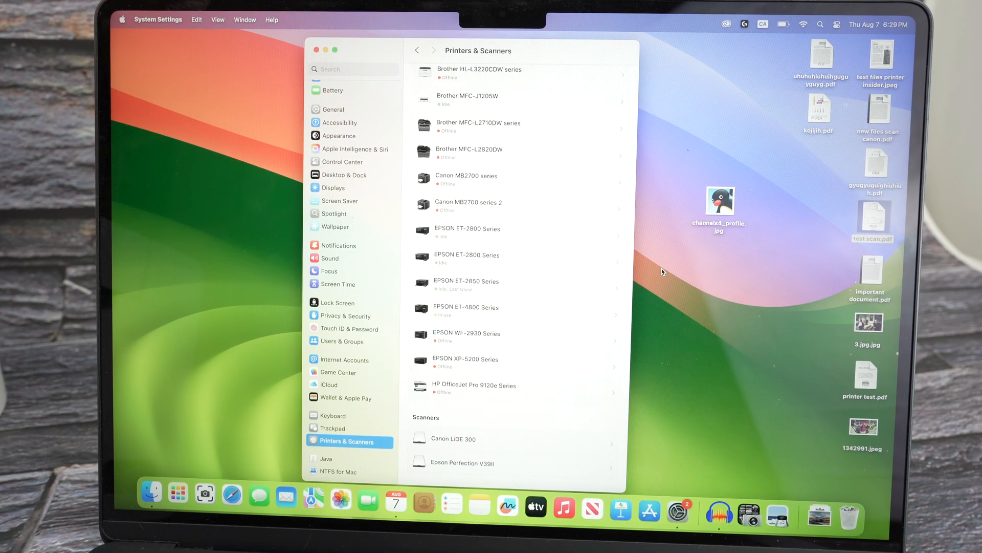
# Open 1342991.jpeg from the desktop in Preview and show the File menu.
pyautogui.click(863, 426)
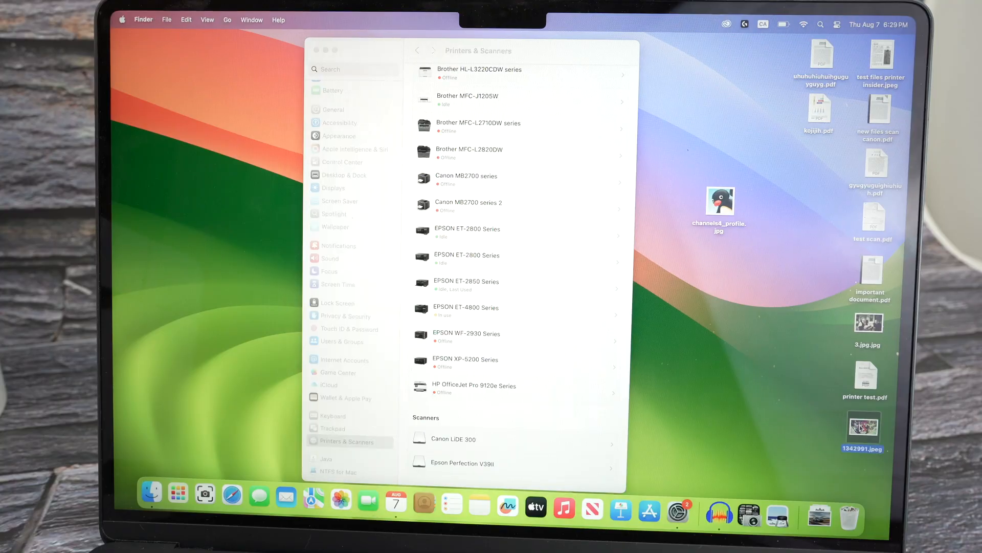
pyautogui.doubleClick(868, 429)
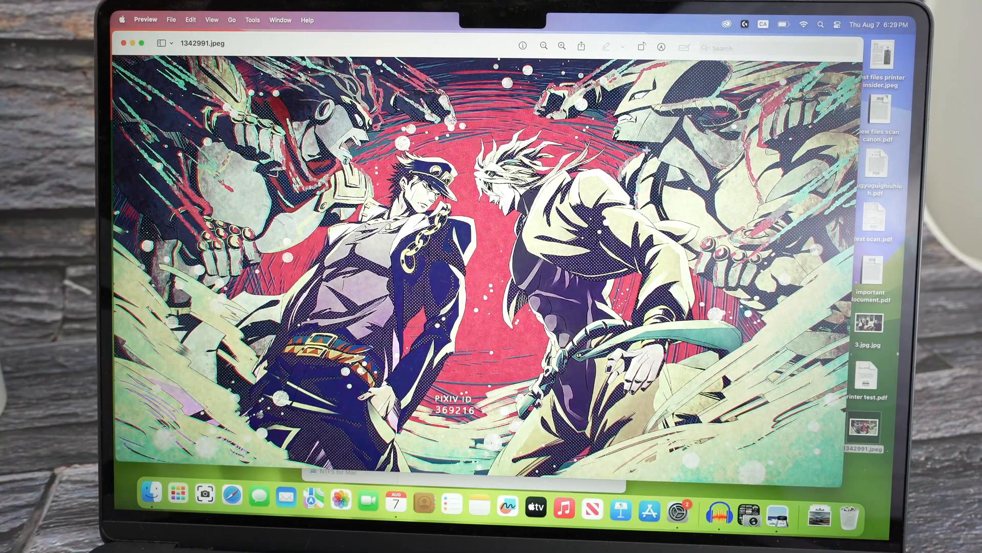
pyautogui.moveTo(495, 53)
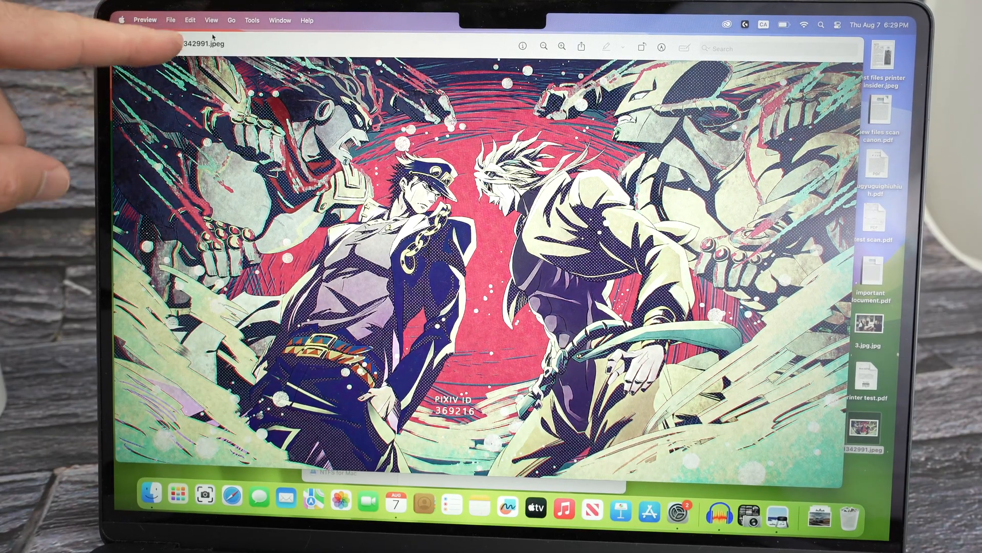
pyautogui.click(170, 20)
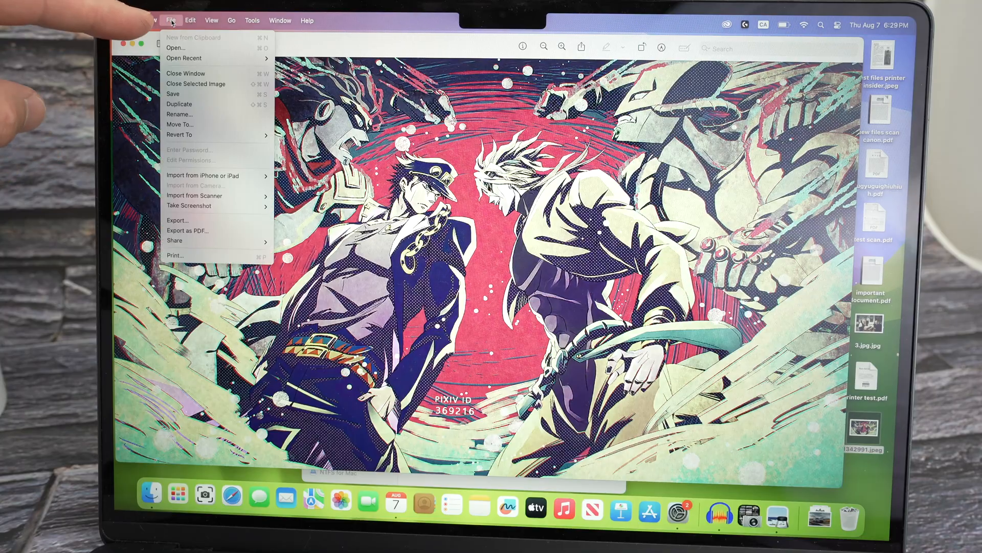
pyautogui.moveTo(181, 256)
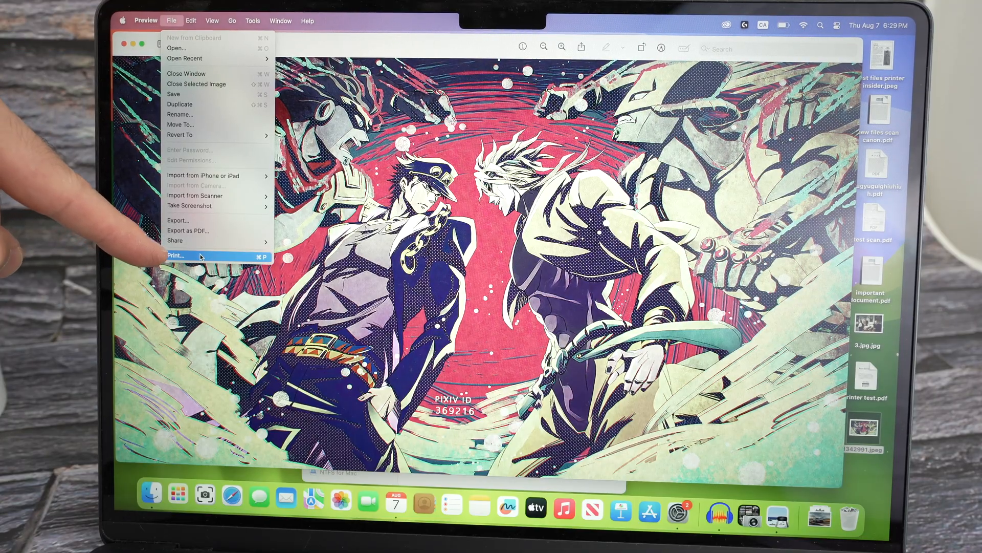
# In the Print dialog, set Media & Quality to Best quality for the EPSON ET-2850.
pyautogui.click(175, 256)
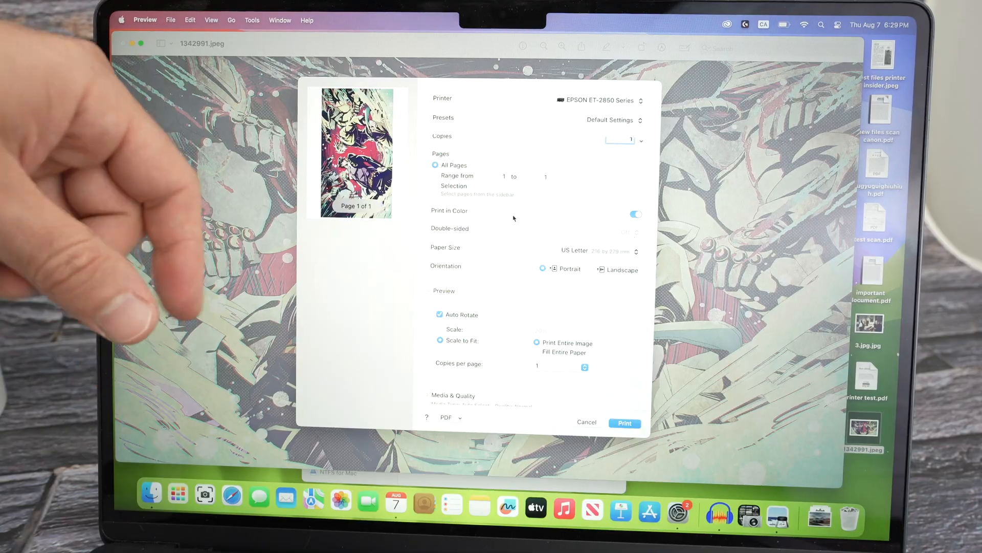
pyautogui.scroll(-3)
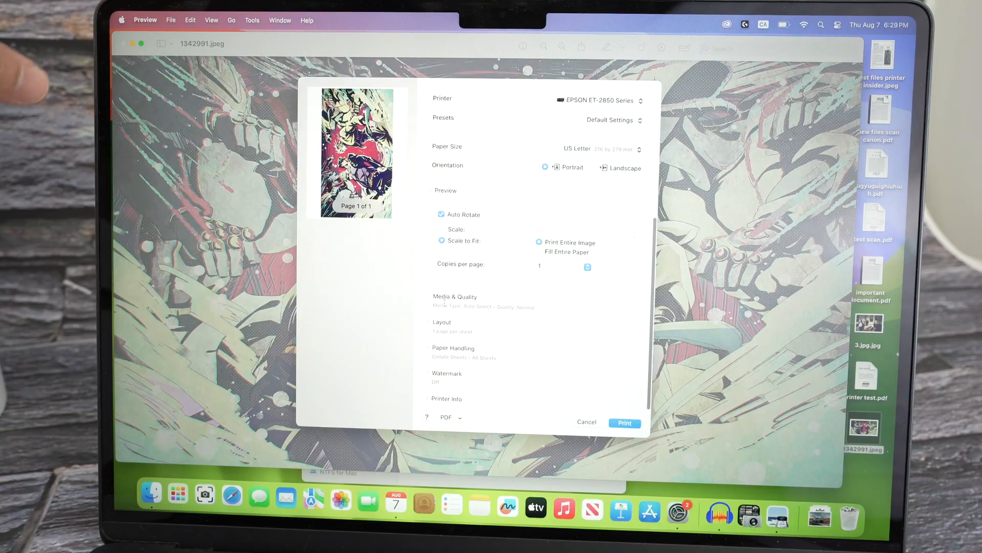
pyautogui.click(454, 296)
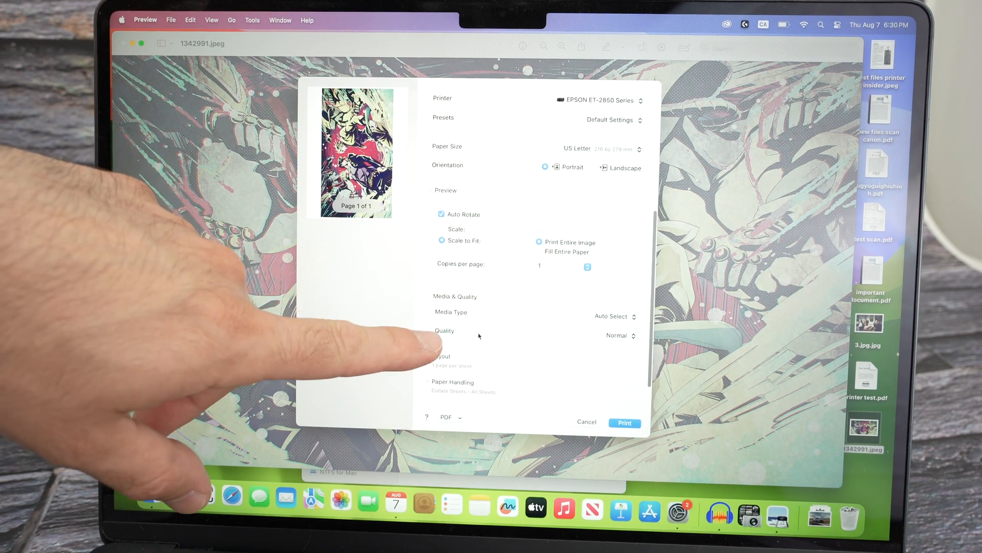
pyautogui.click(620, 335)
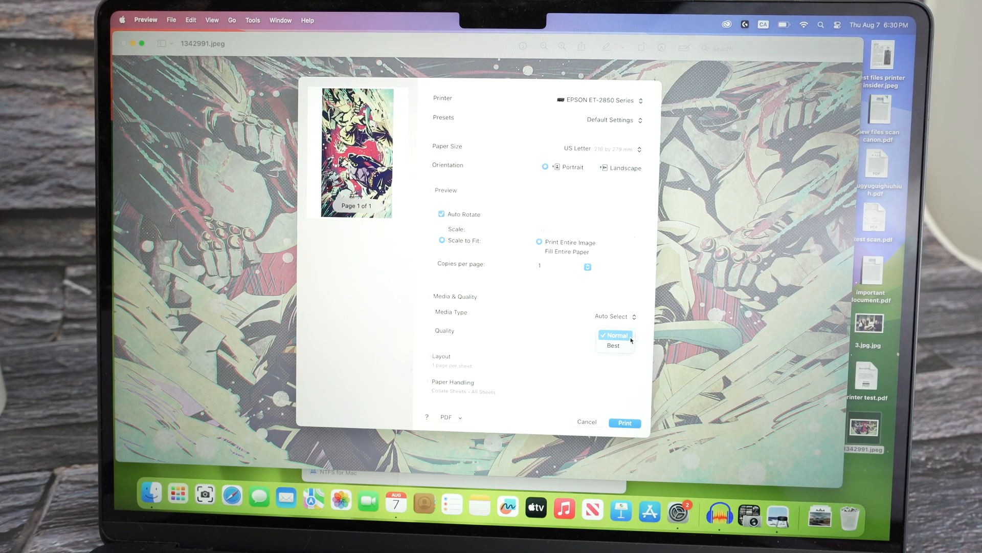
pyautogui.moveTo(614, 345)
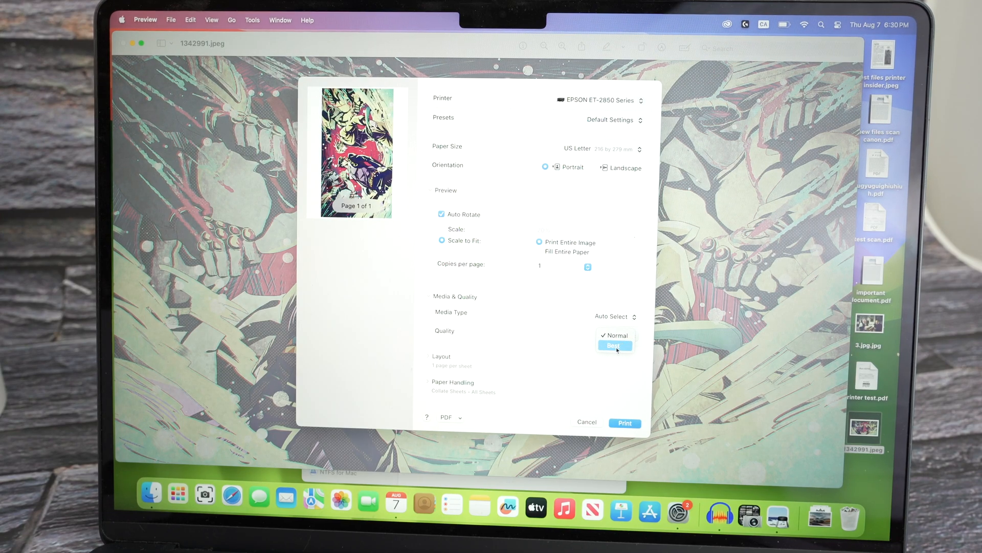
pyautogui.click(613, 345)
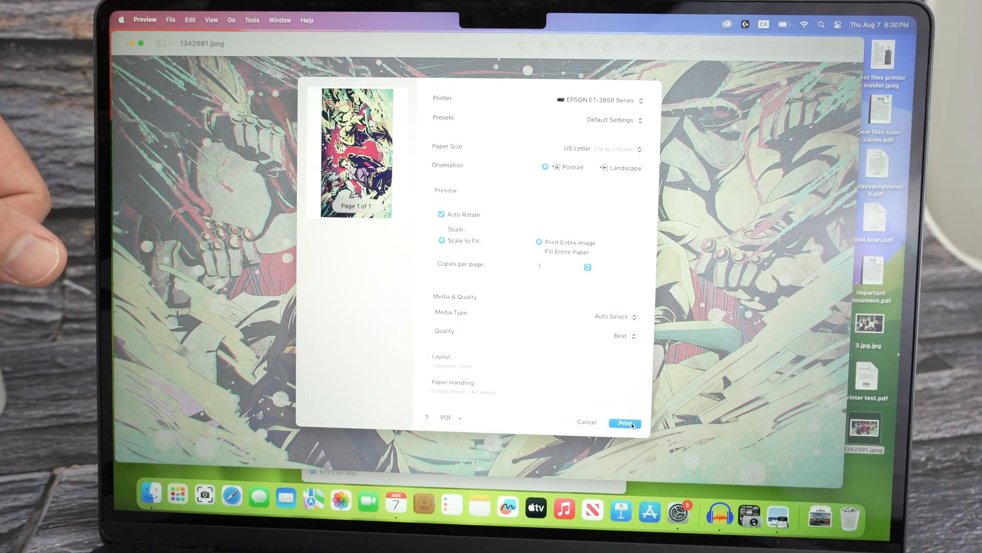
pyautogui.moveTo(626, 424)
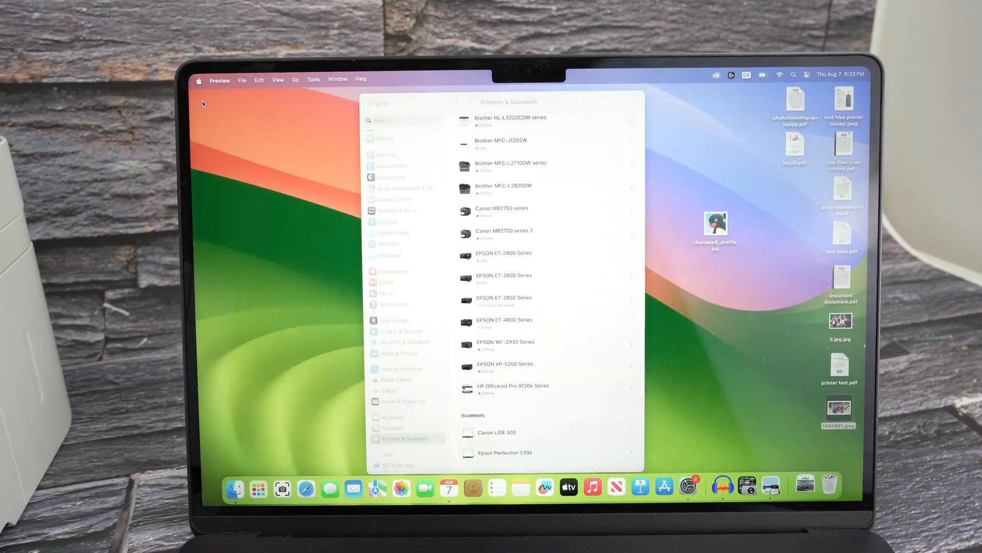
pyautogui.moveTo(287, 145)
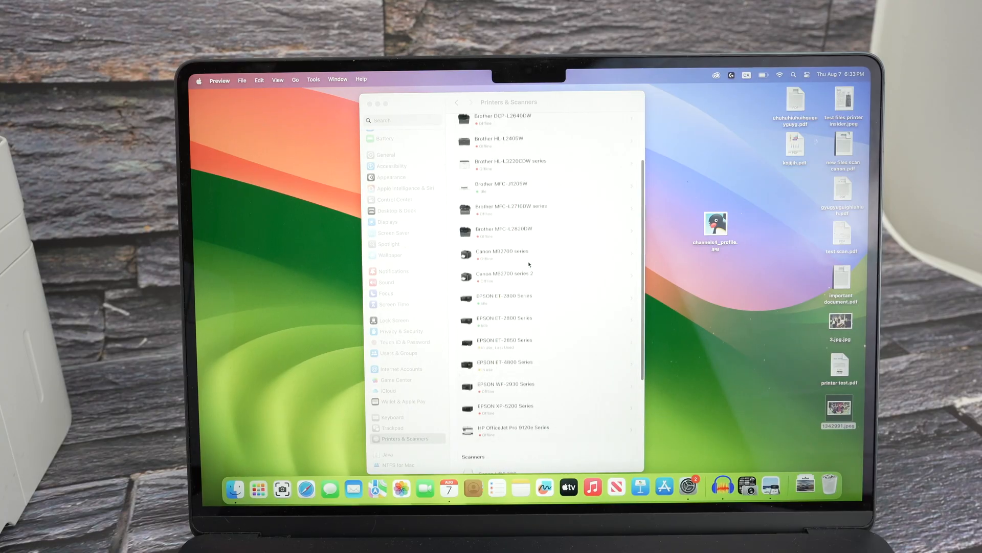
# Select EPSON ET-2850 Series in Printers & Scanners and launch Open Scanner.
pyautogui.scroll(-3)
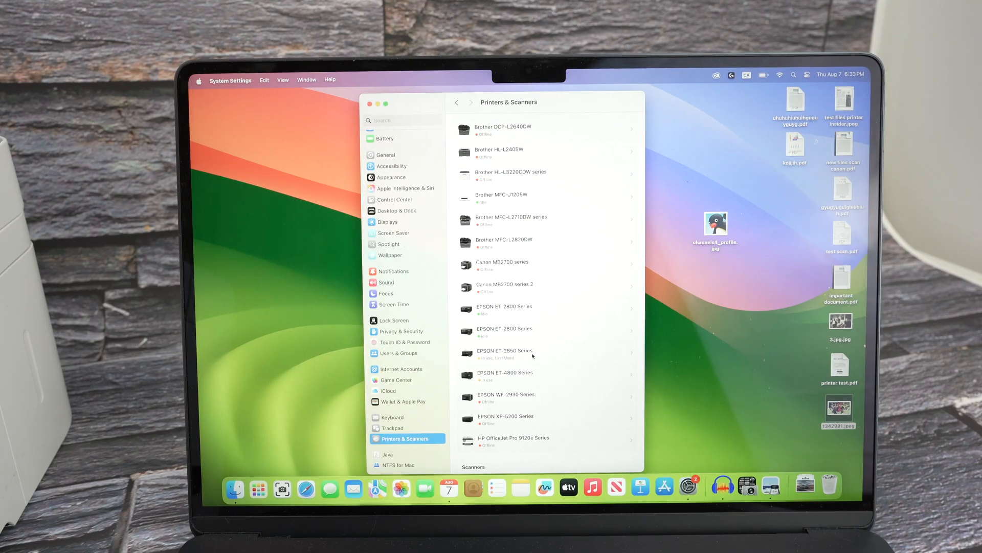
pyautogui.click(505, 354)
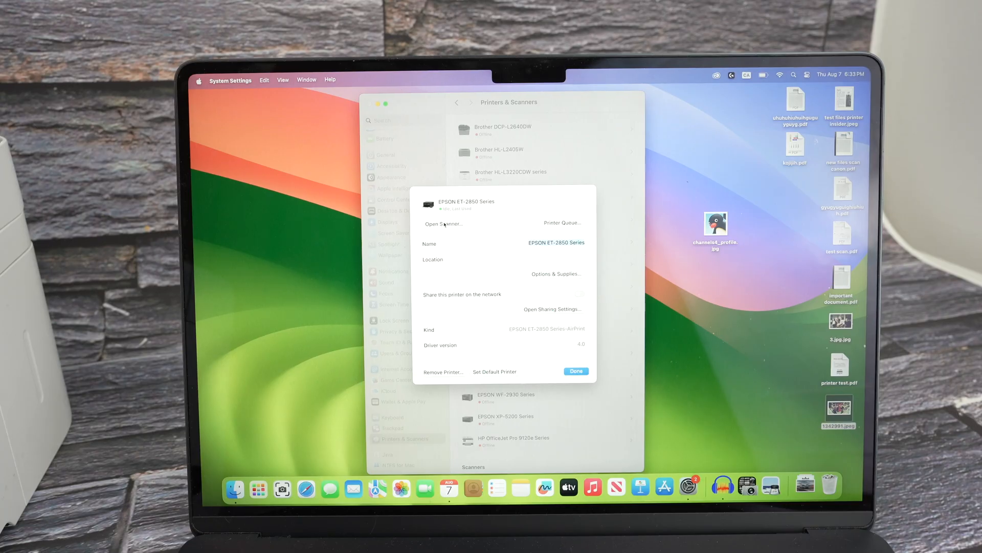
pyautogui.click(442, 223)
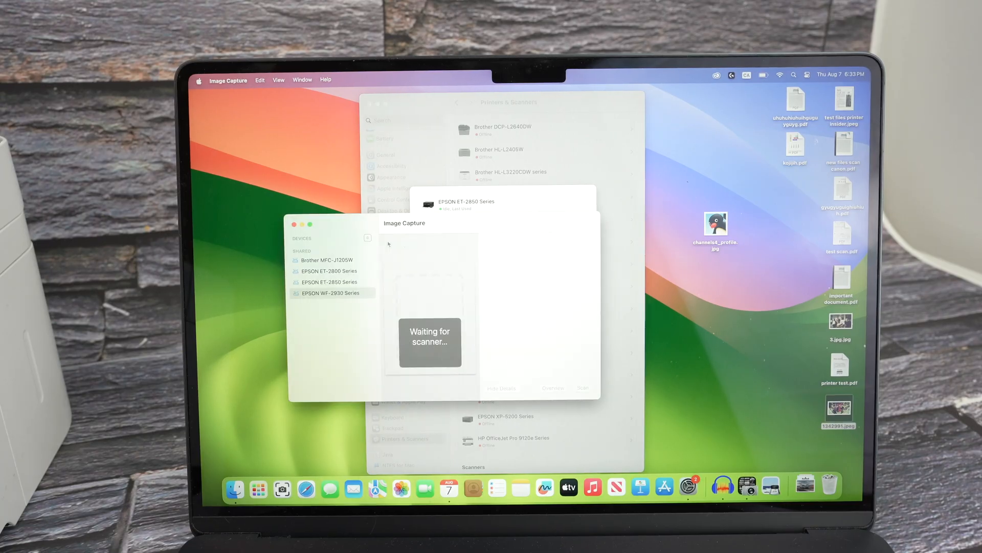
# Select EPSON ET-2850 Series in the Image Capture Devices sidebar.
pyautogui.click(330, 281)
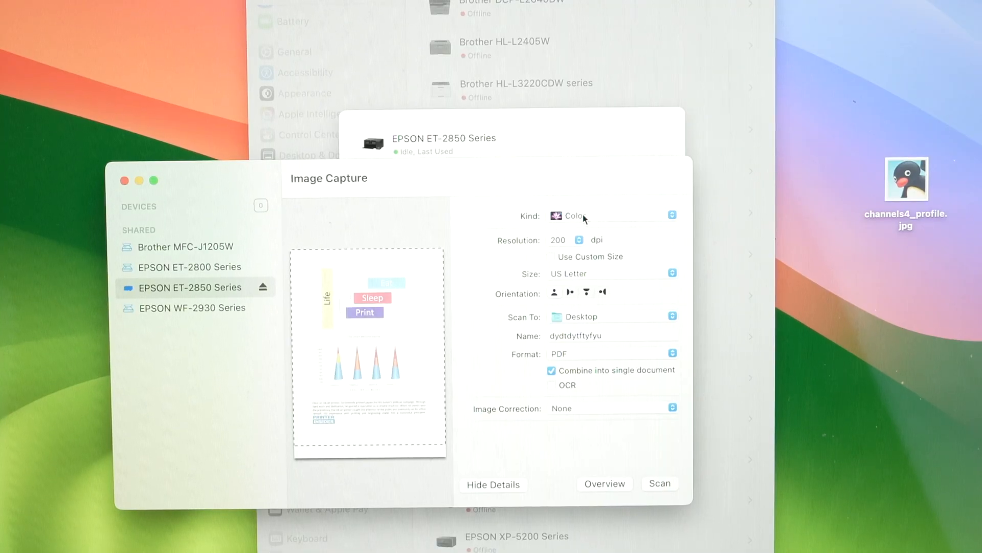
pyautogui.click(570, 215)
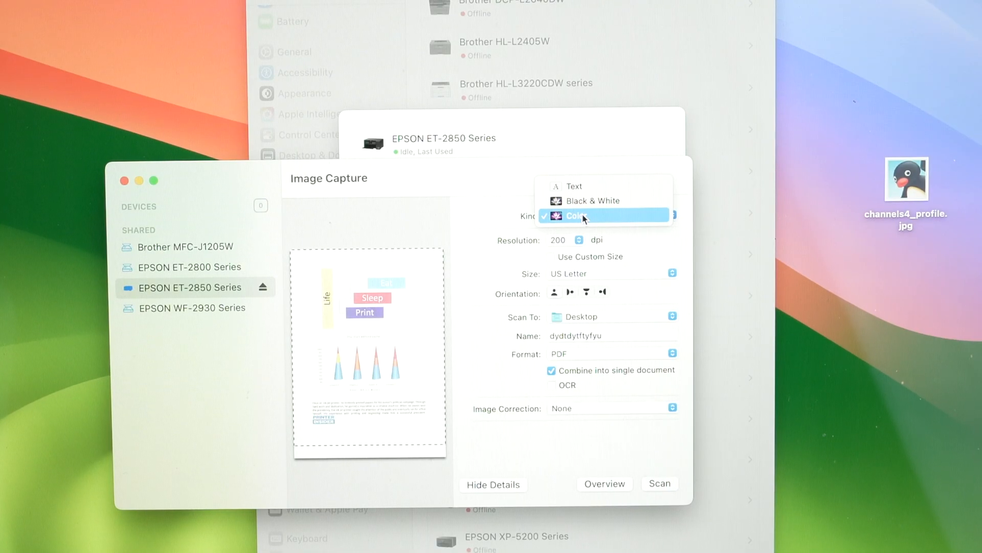
pyautogui.click(572, 215)
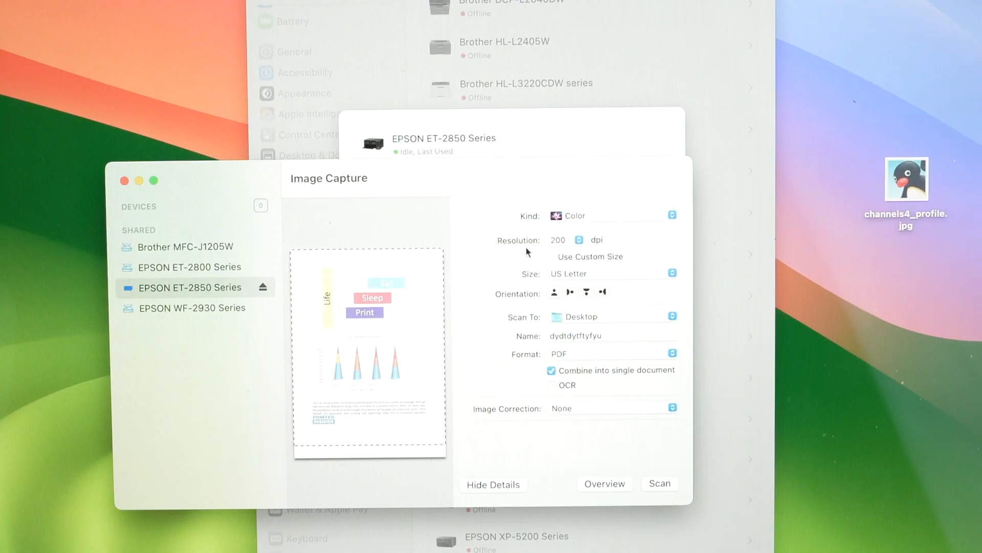
pyautogui.click(556, 240)
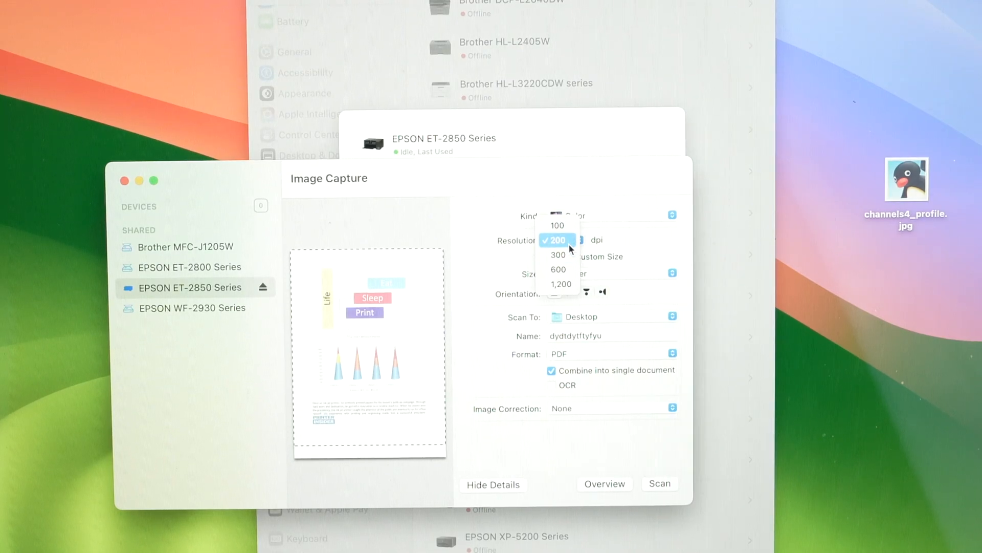
pyautogui.moveTo(556, 255)
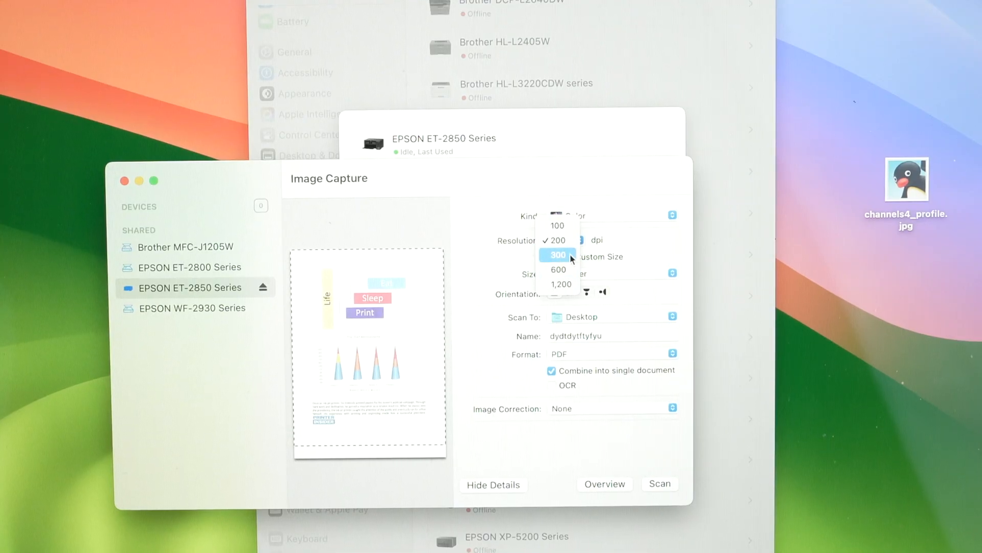
pyautogui.moveTo(561, 284)
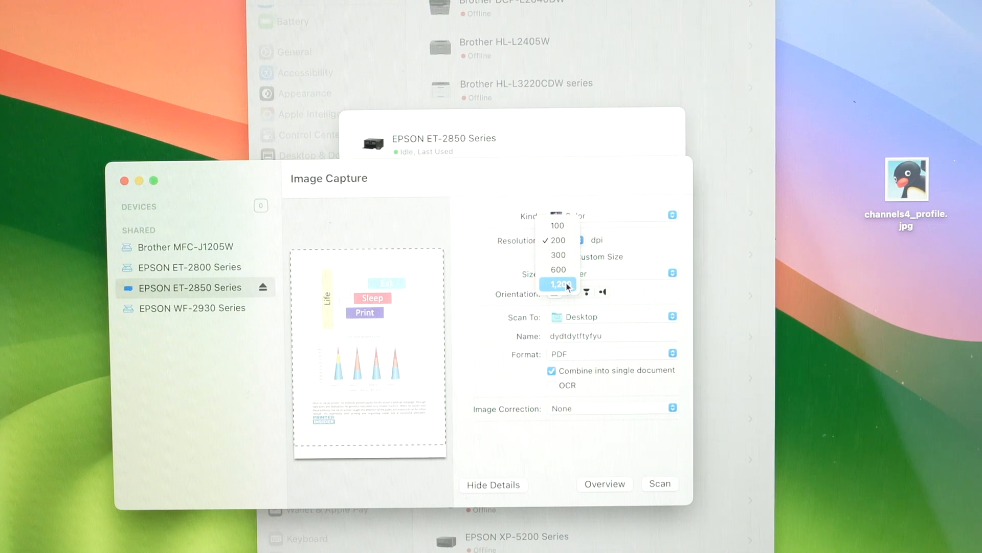
pyautogui.moveTo(556, 291)
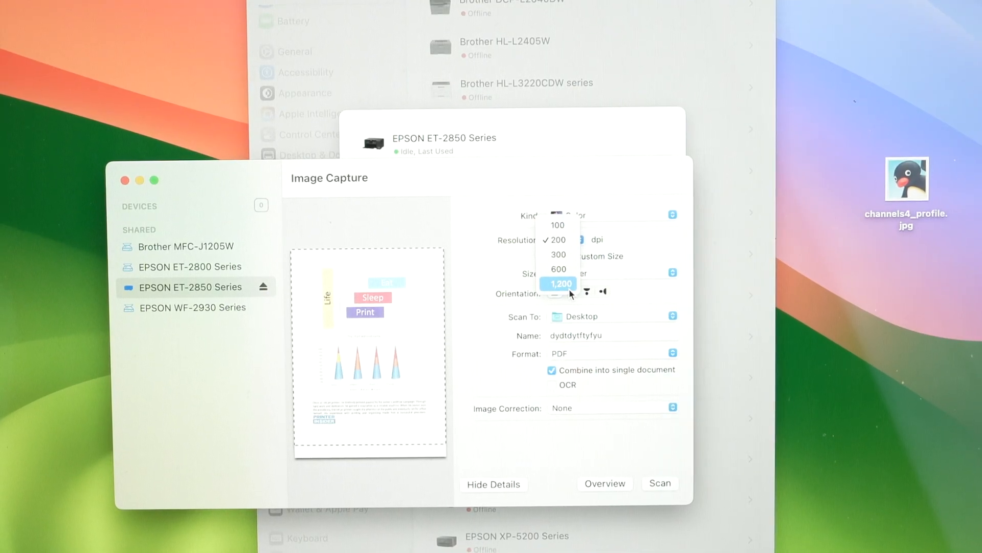
pyautogui.moveTo(557, 269)
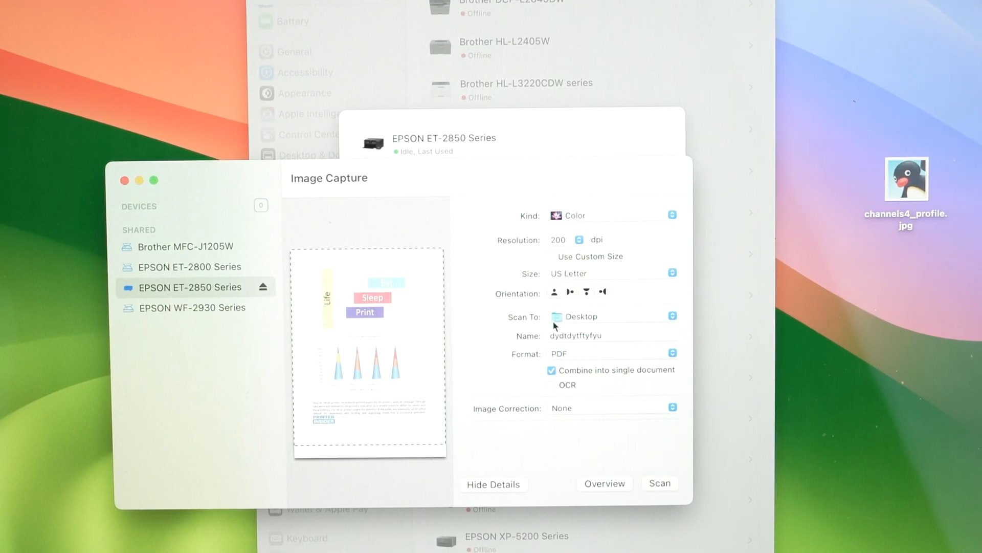
pyautogui.moveTo(584, 325)
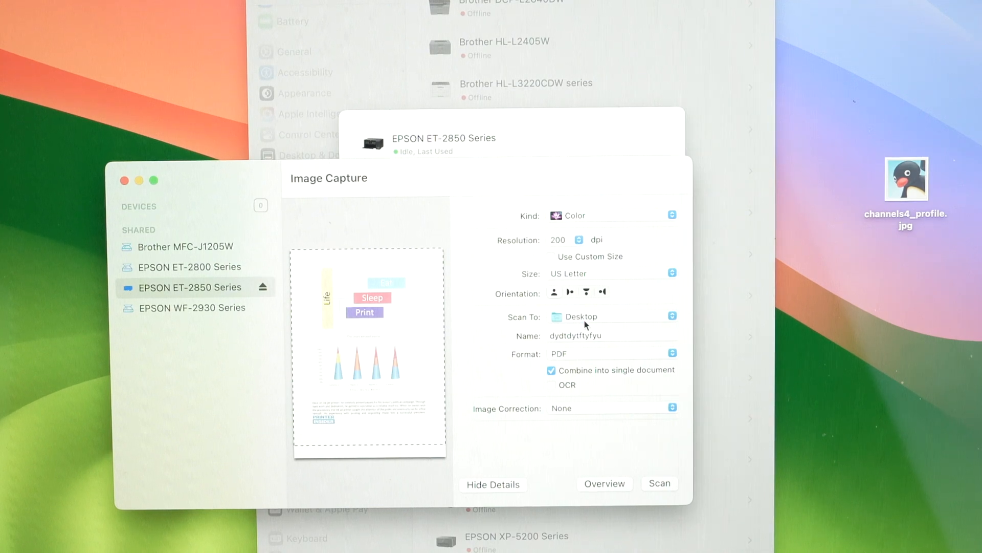
# Rename the scan file to 'name ifjiowefjeiow' in the Name field.
pyautogui.click(611, 335)
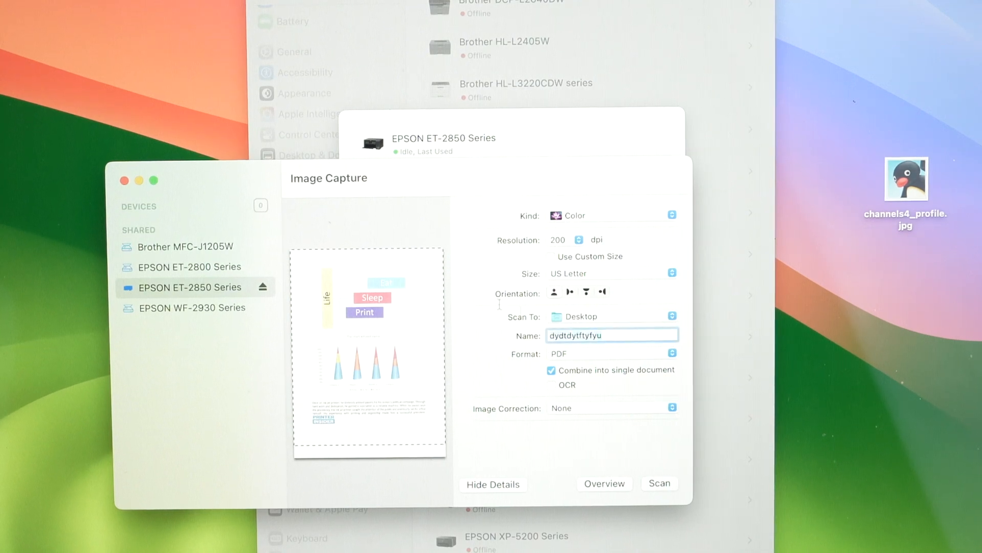
pyautogui.write('name')
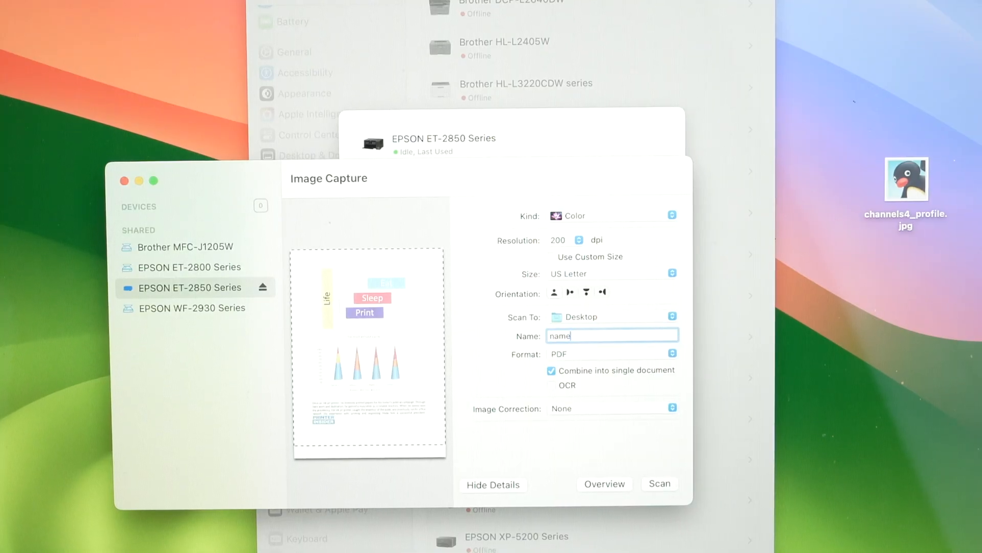
pyautogui.write('ifjiowefjeiow')
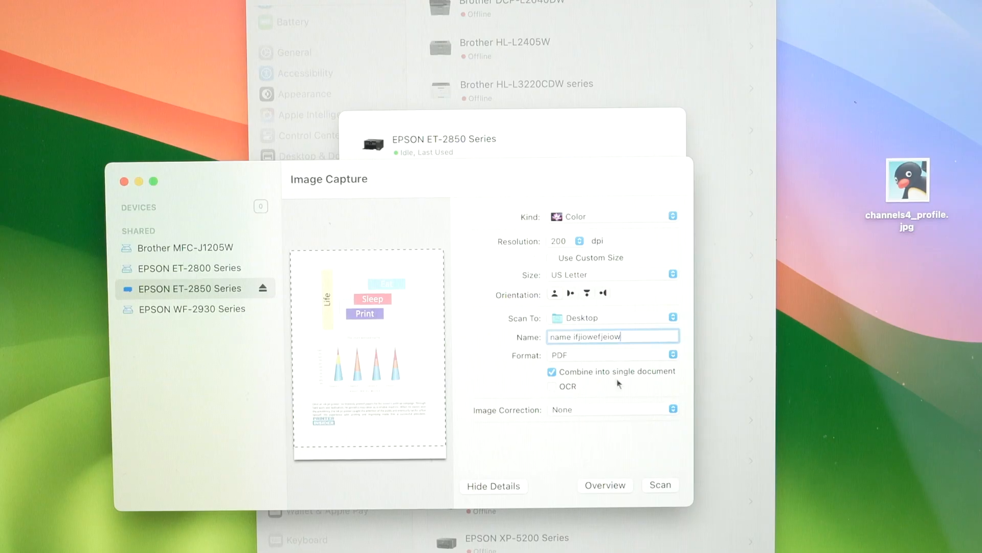
pyautogui.moveTo(640, 466)
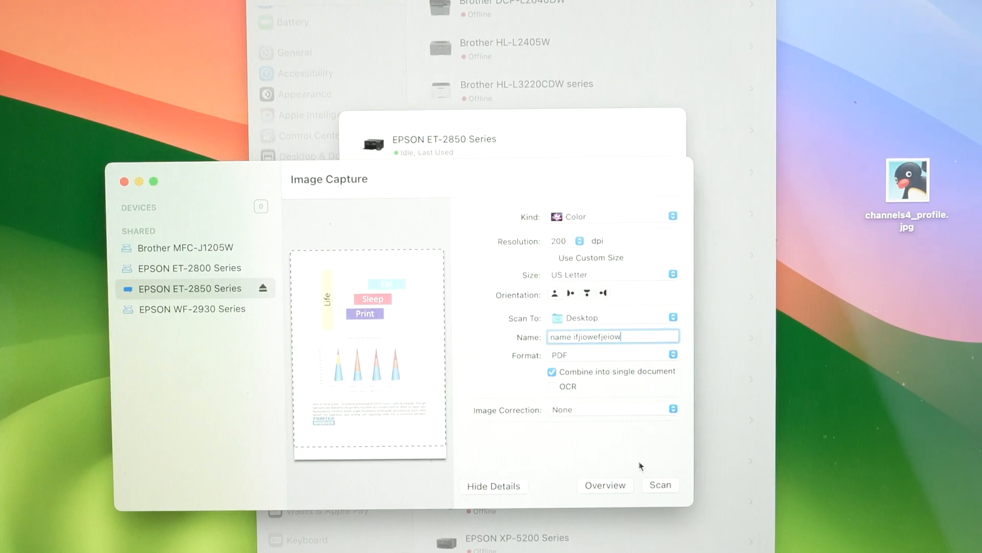
pyautogui.moveTo(648, 493)
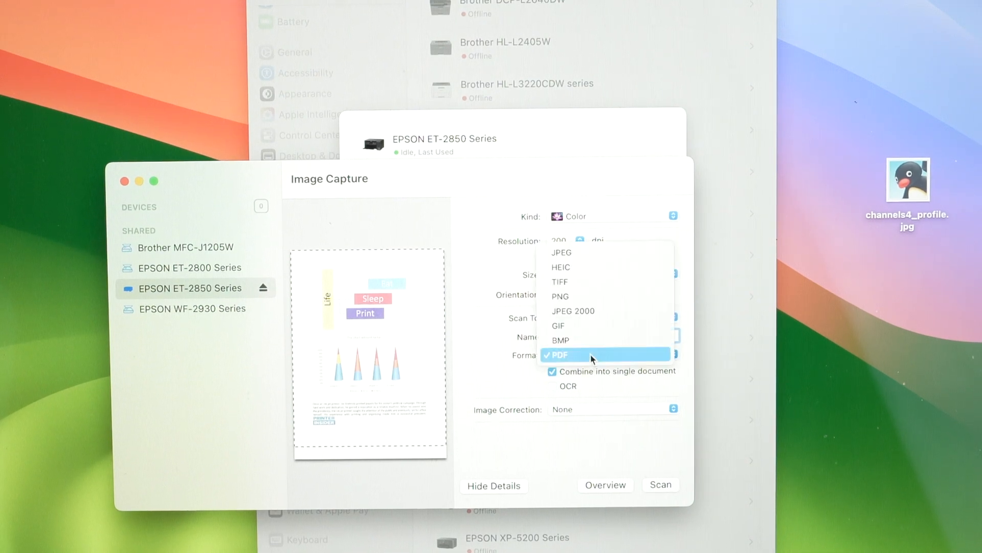
# Set the scan format to JPEG and start scanning to Desktop.
pyautogui.click(561, 252)
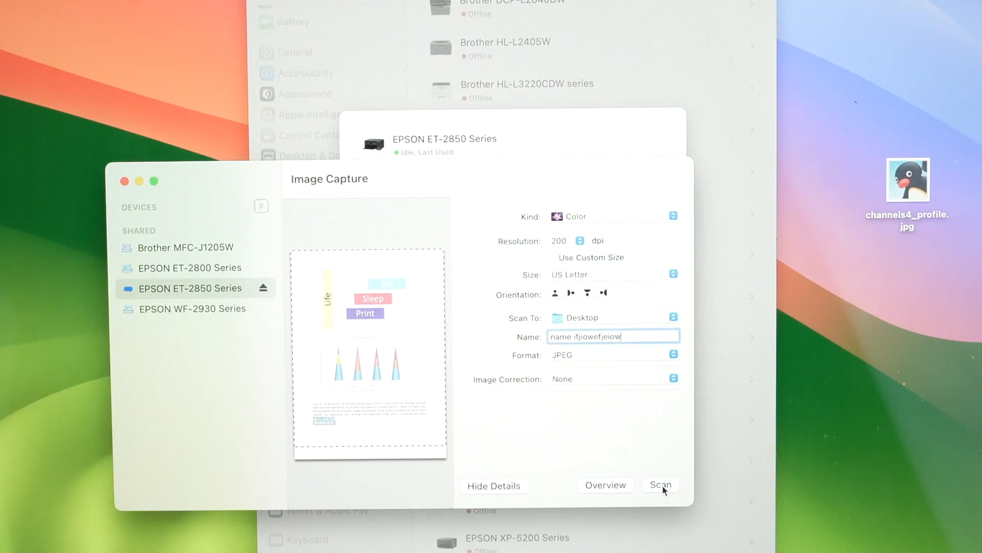
pyautogui.click(660, 484)
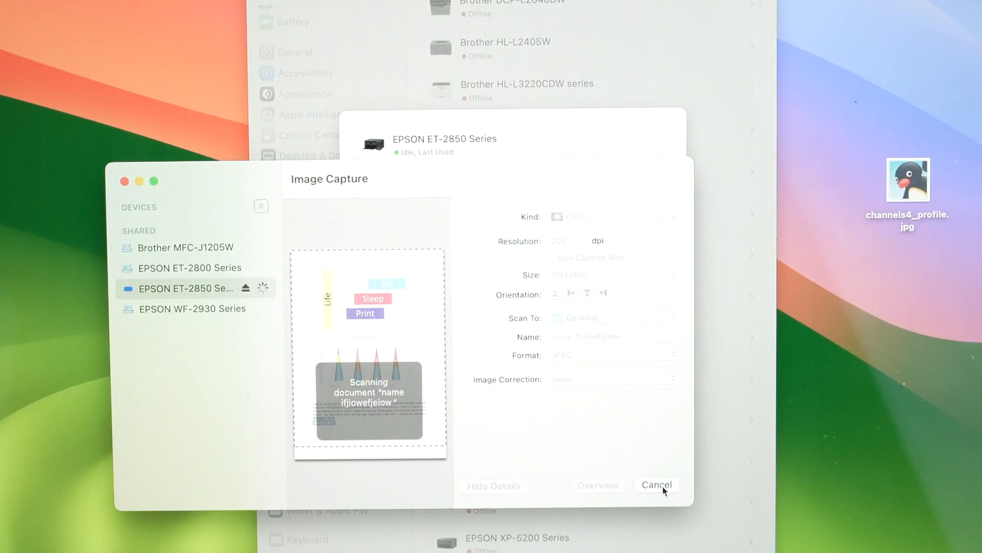